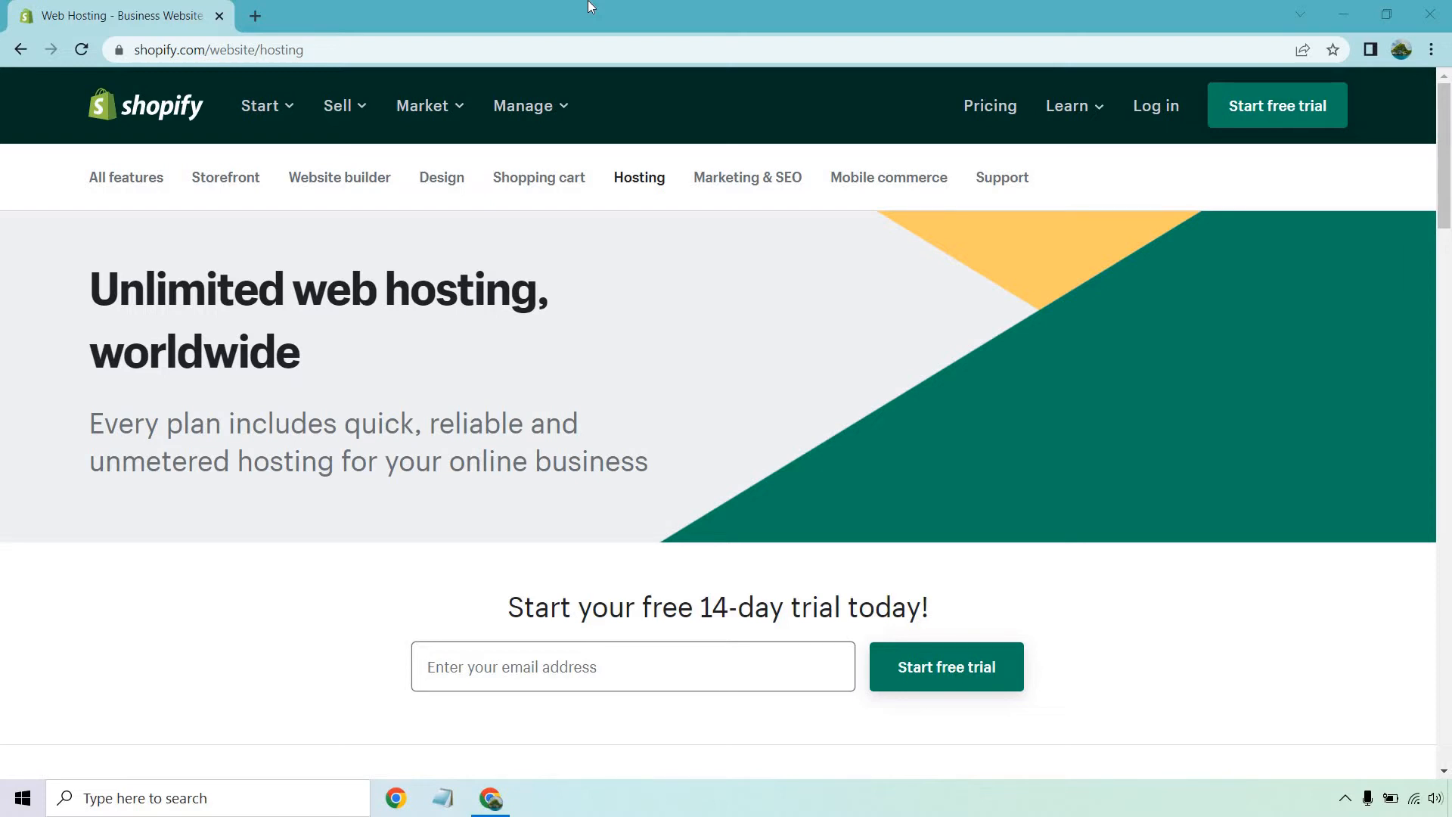
mouse_move(841, 198)
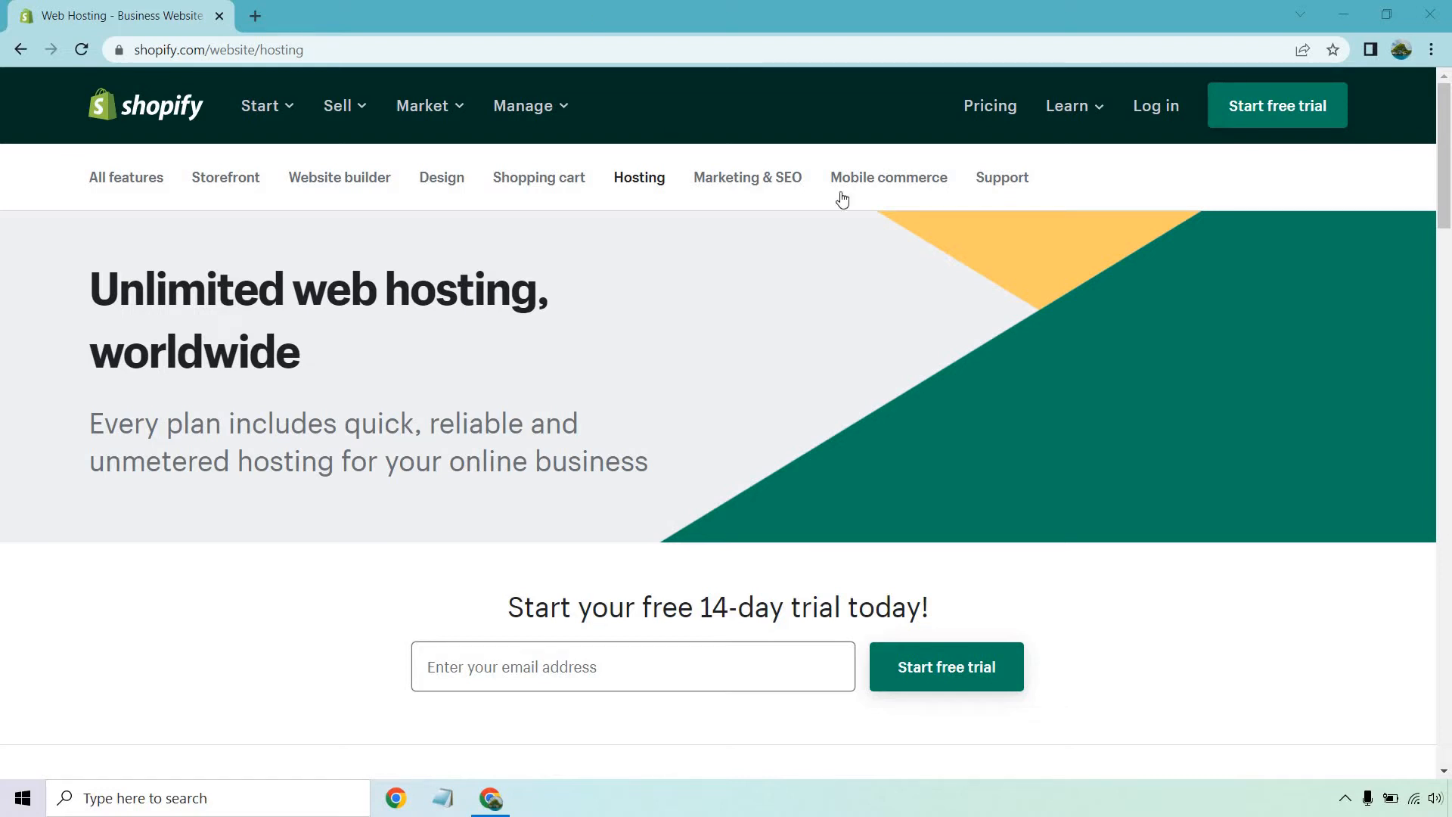
- Scroll the hosting page down to the 'Secure hosting included with every plan' section
scroll(down, 3)
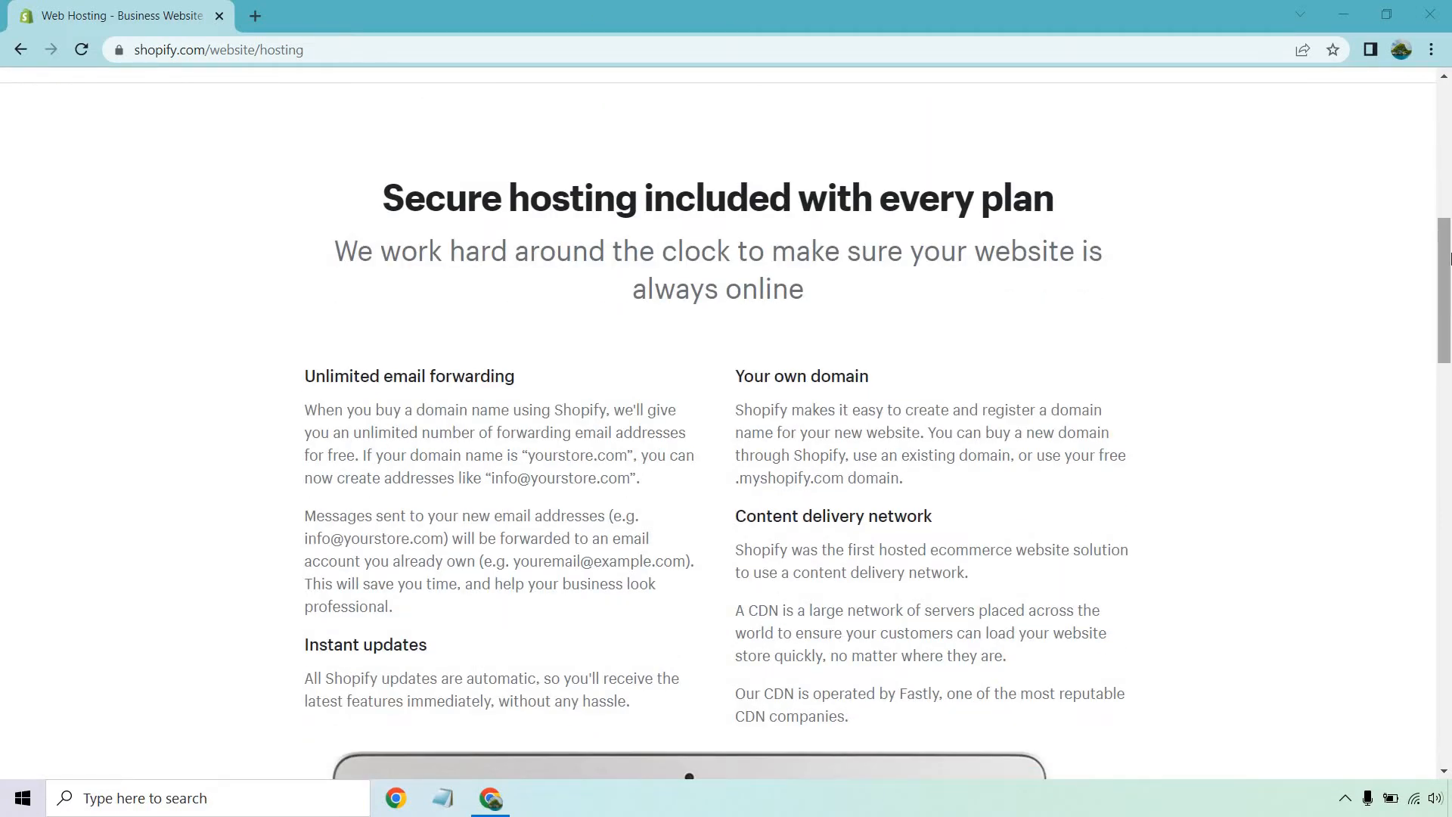
- Review the secure hosting features, clear the selected 'Unlimited email forwarding' heading, and reach 'No-limit hosting for your online store'
scroll(down, 3)
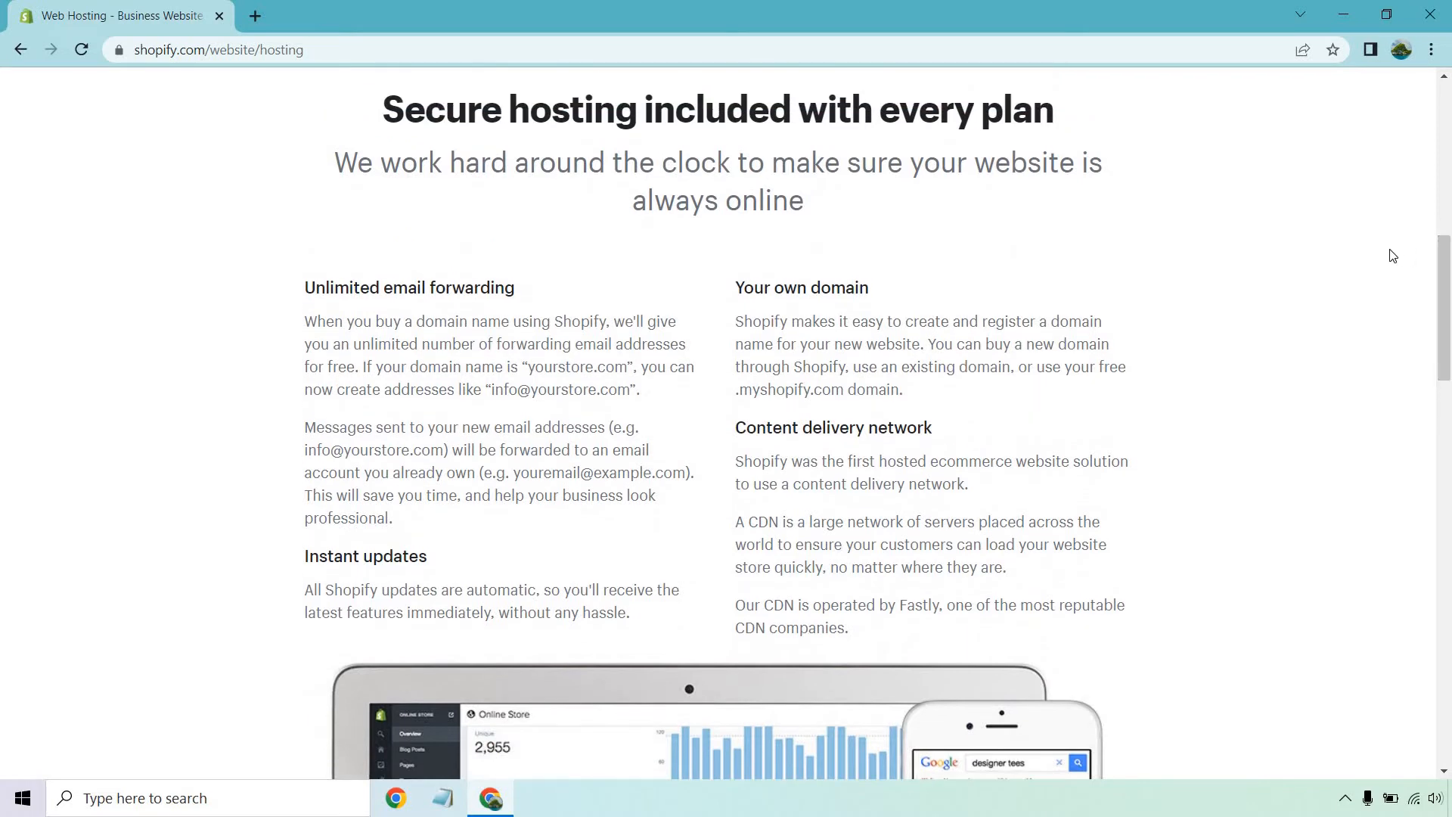
mouse_move(603, 273)
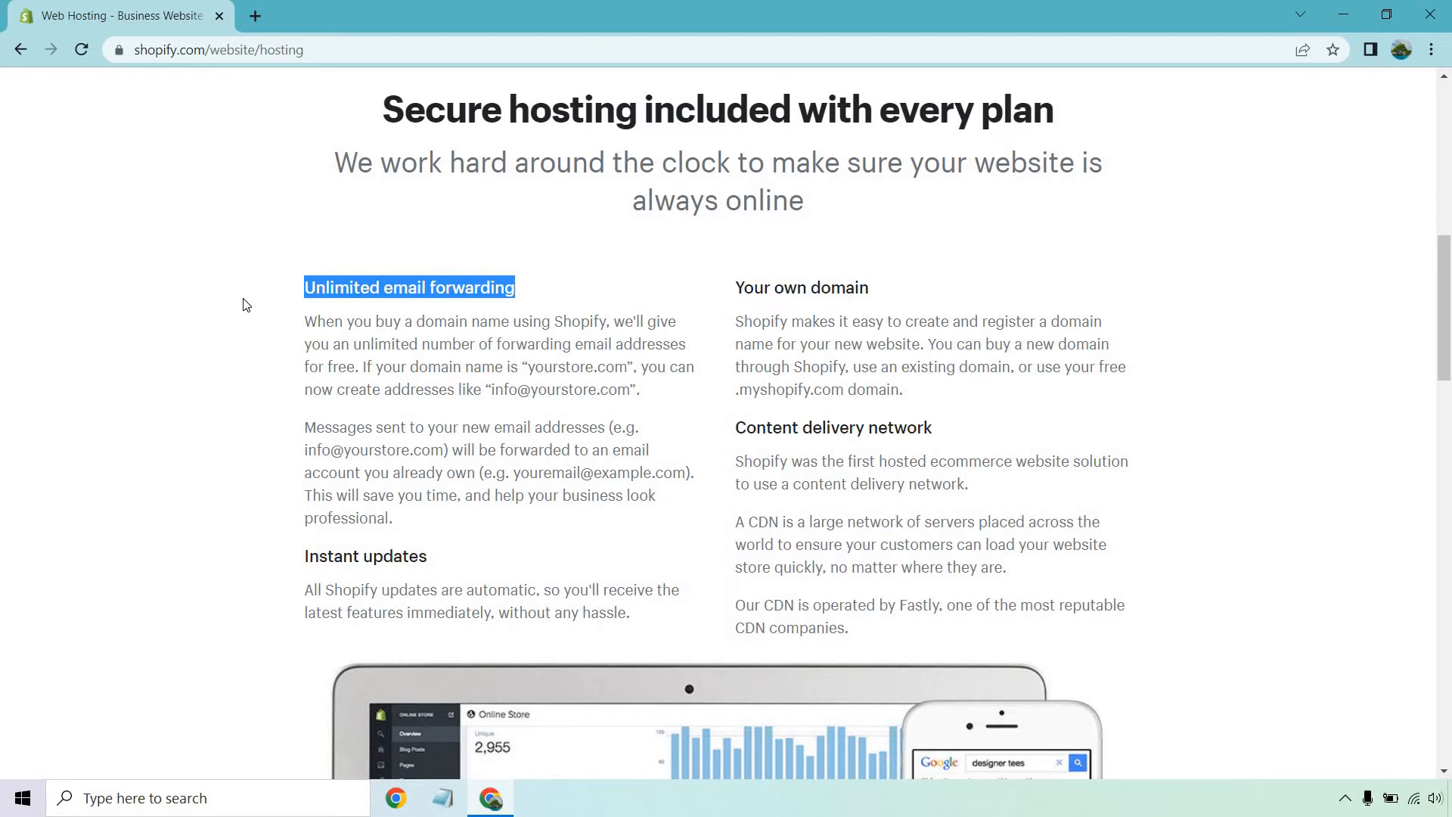
mouse_move(877, 283)
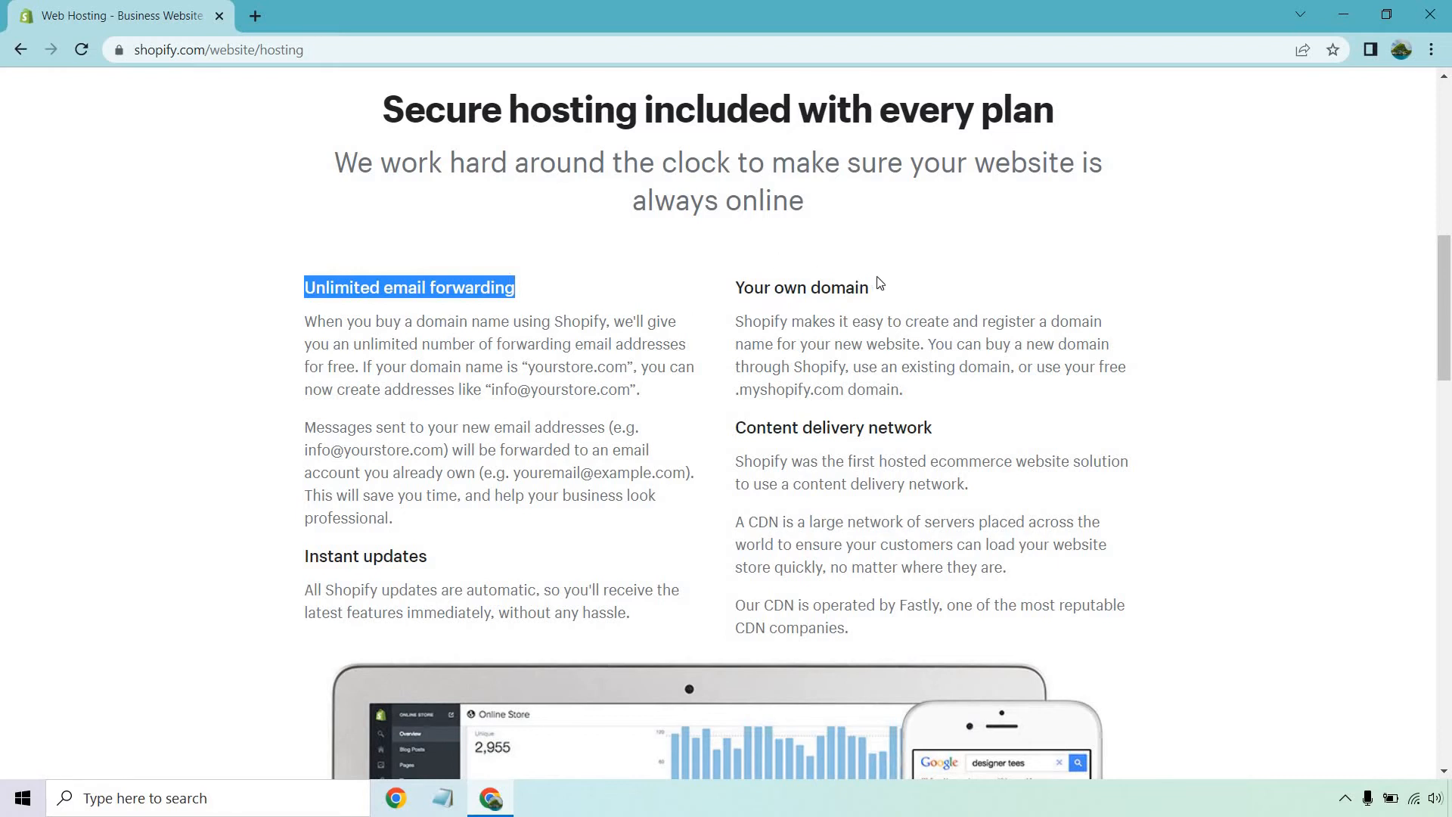
click(1286, 271)
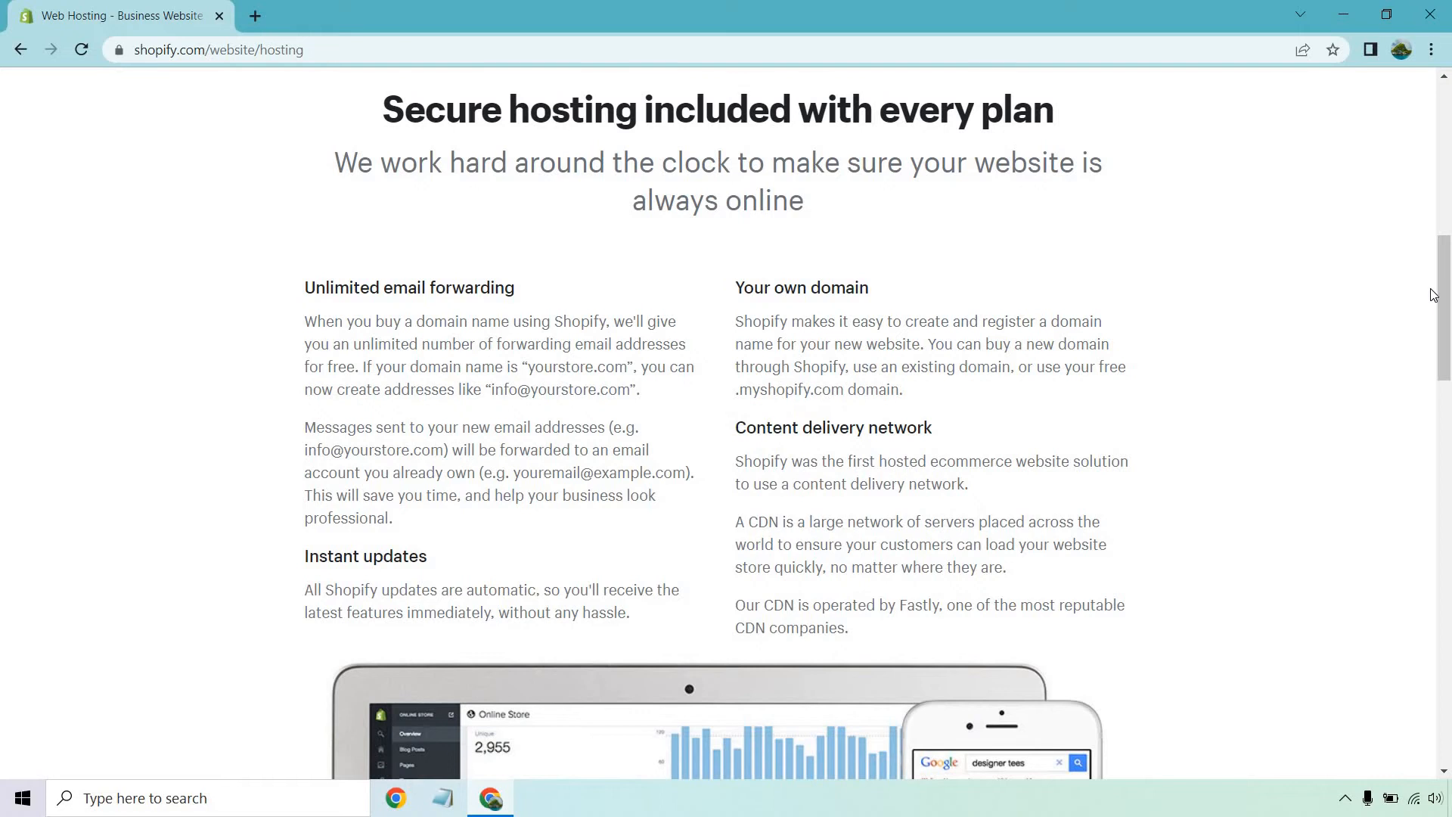
scroll(down, 3)
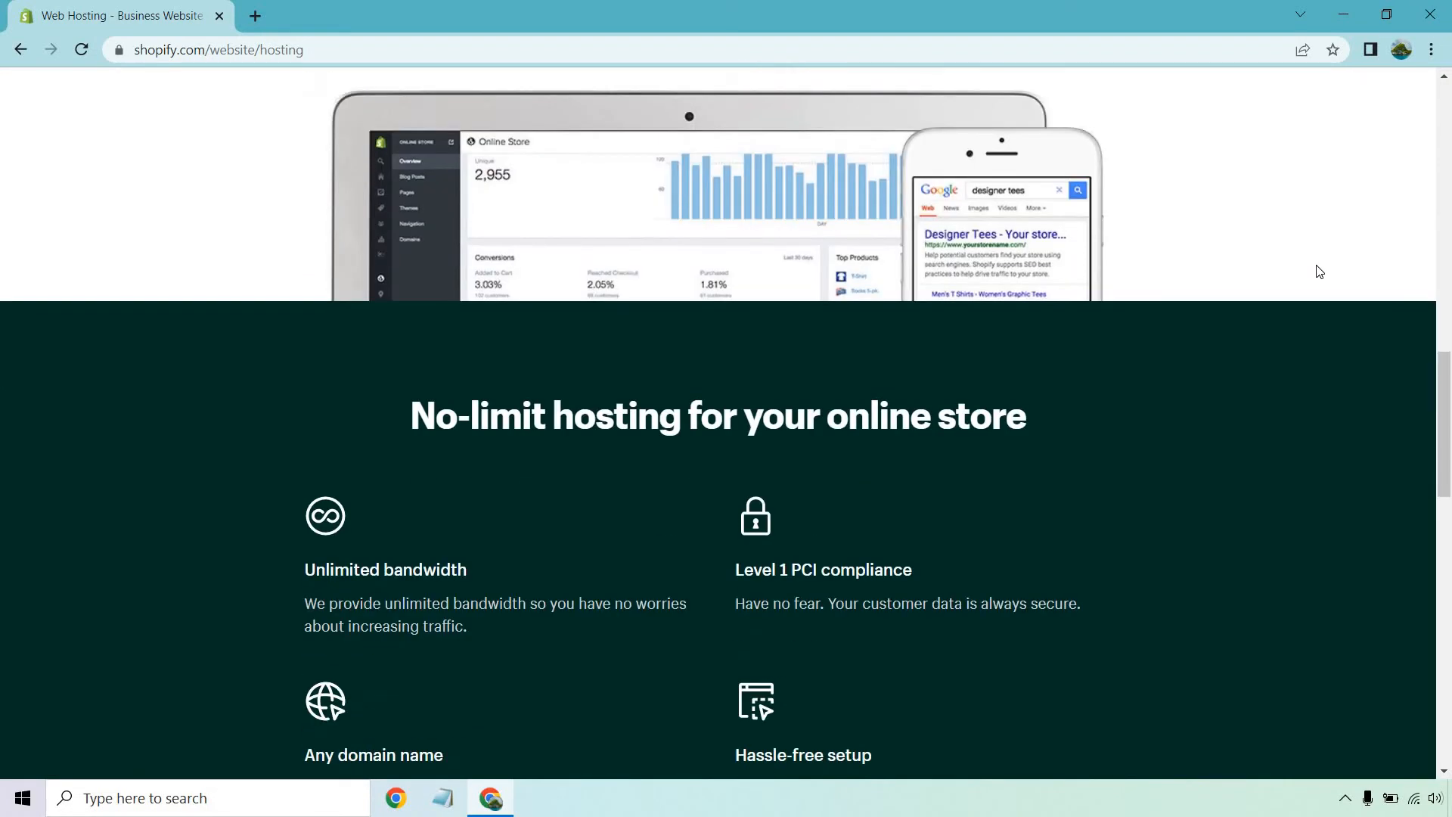
- Scroll through the no-limit hosting list to the blazing fast servers item and the Previous/Next links
scroll(down, 3)
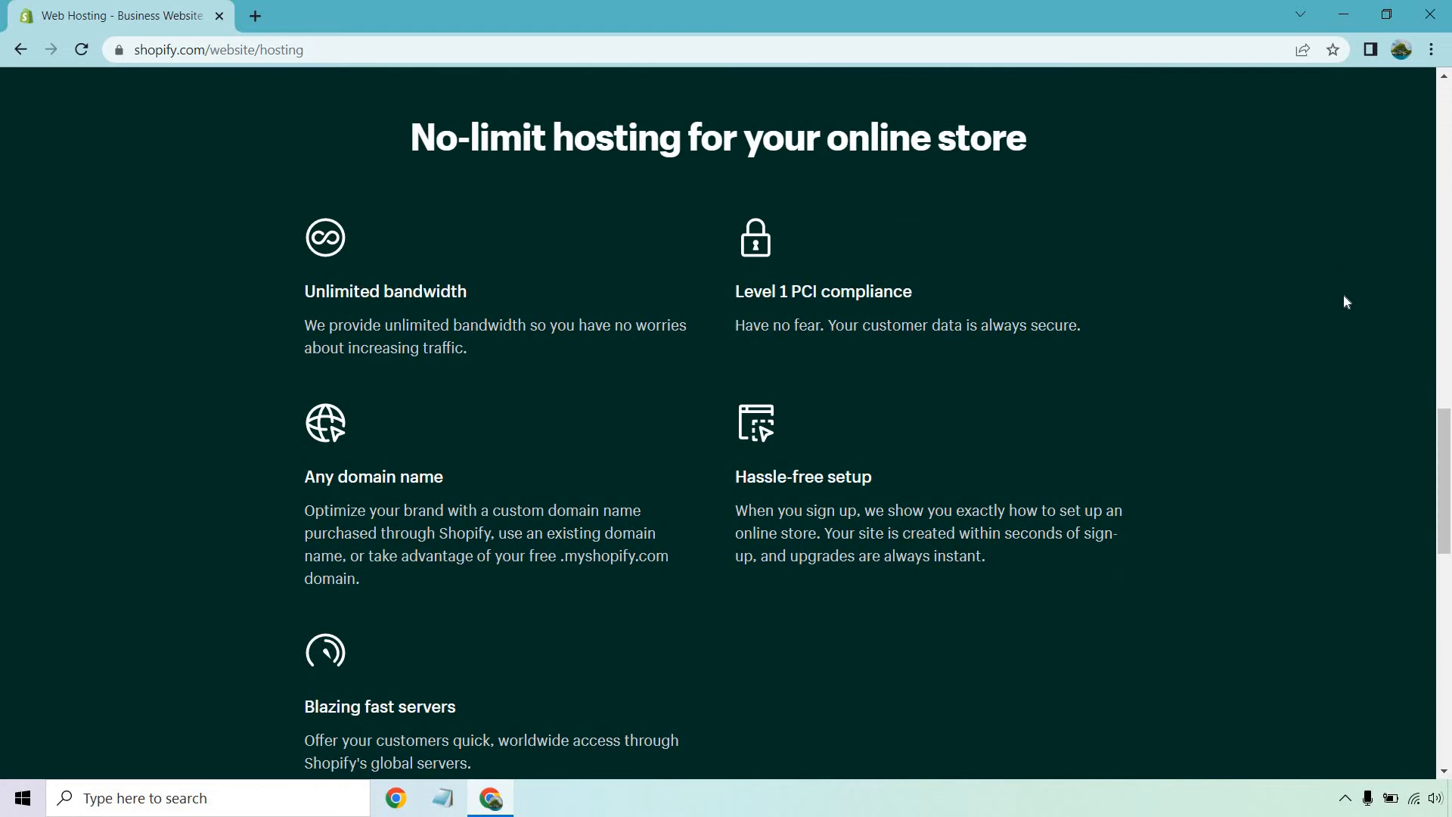
mouse_move(1334, 307)
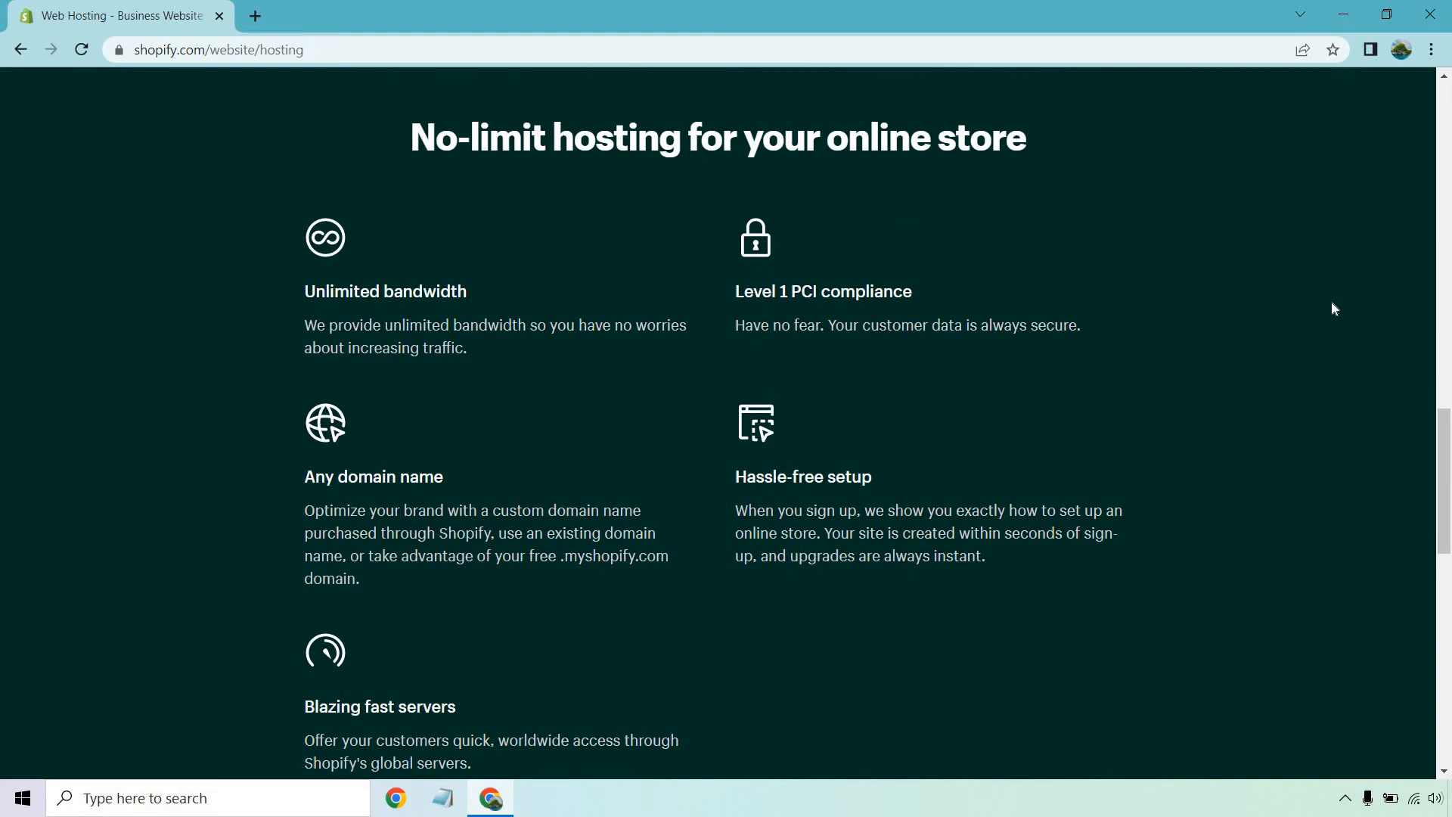
scroll(down, 3)
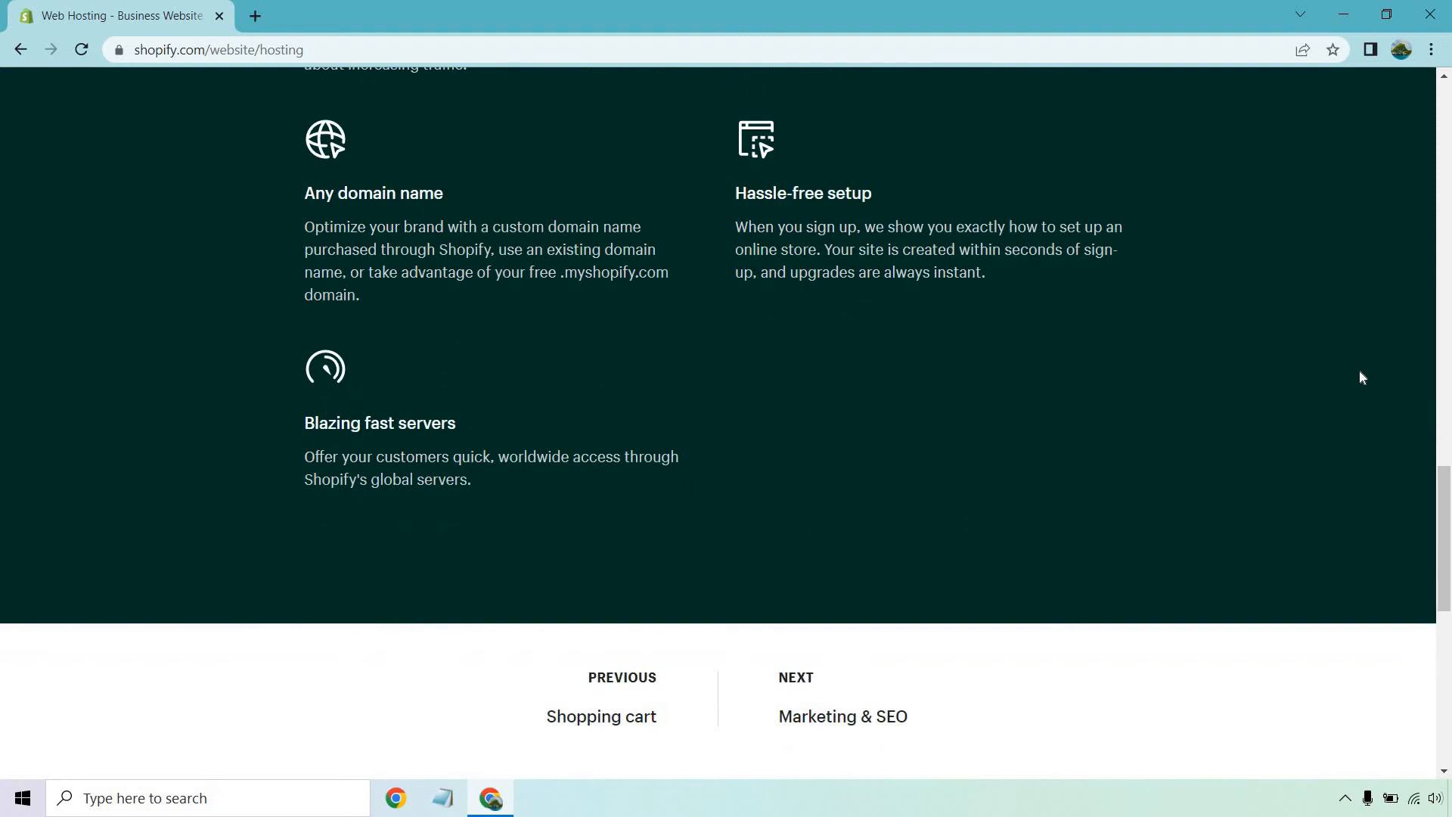